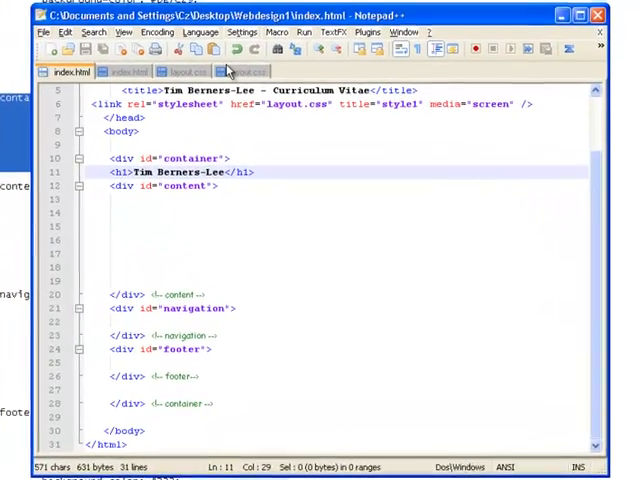
- Write the #container rule: #F3F3C6 background, 768px width, auto margins, black side borders, zero padding
left_click(241, 70)
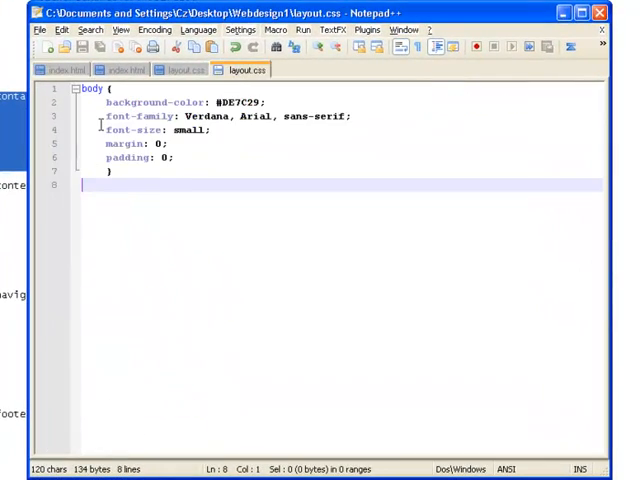
type("#container {")
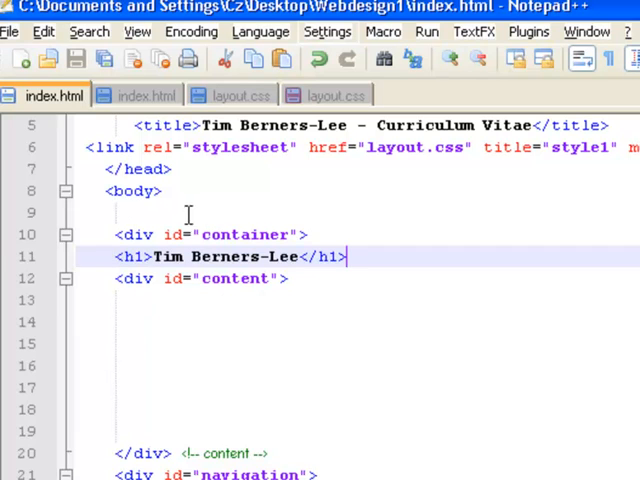
mouse_move(340, 95)
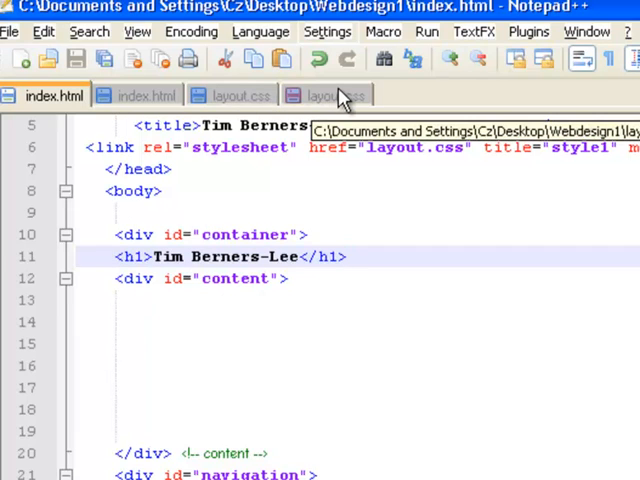
left_click(330, 94)
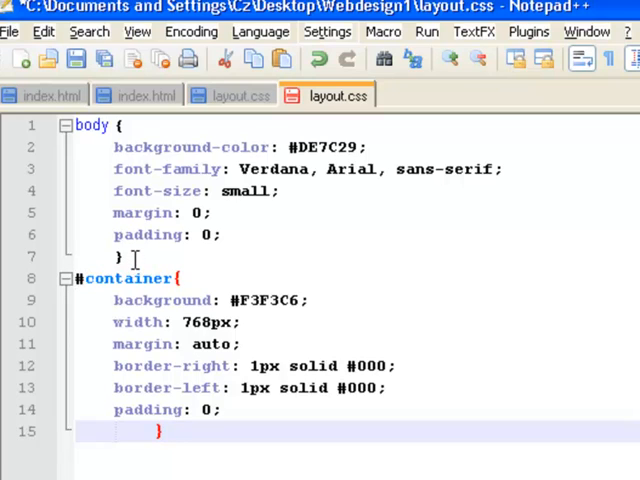
key("Return")
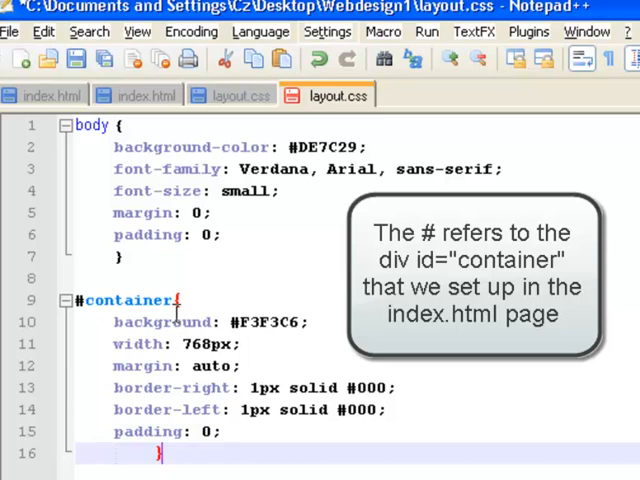
mouse_move(160, 453)
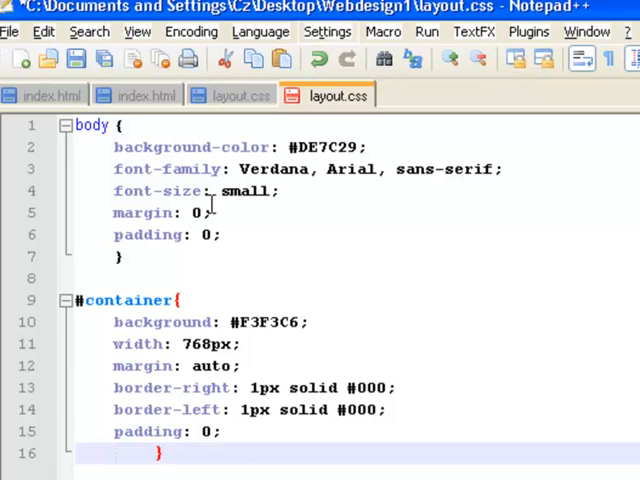
mouse_move(212, 234)
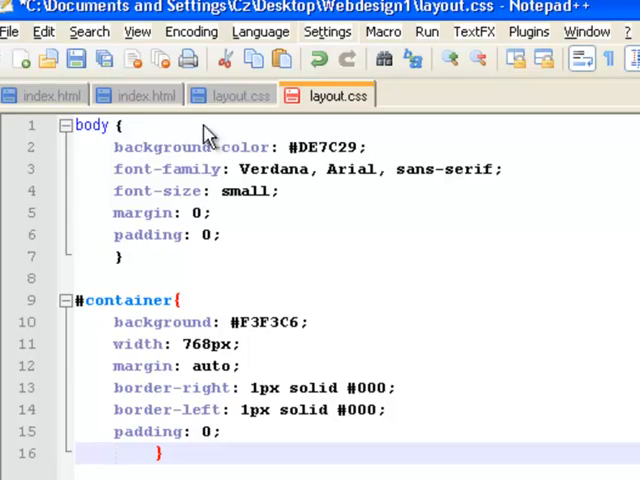
mouse_move(77, 59)
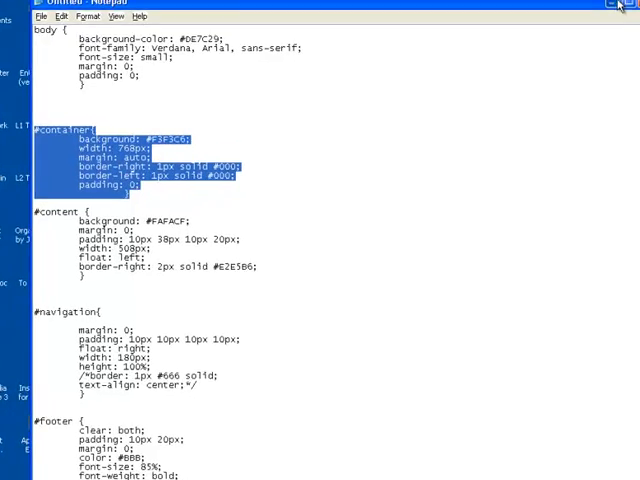
- Minimize Notepad++ and open index.html from the desktop Webdesign1 folder in Chrome
left_click(613, 5)
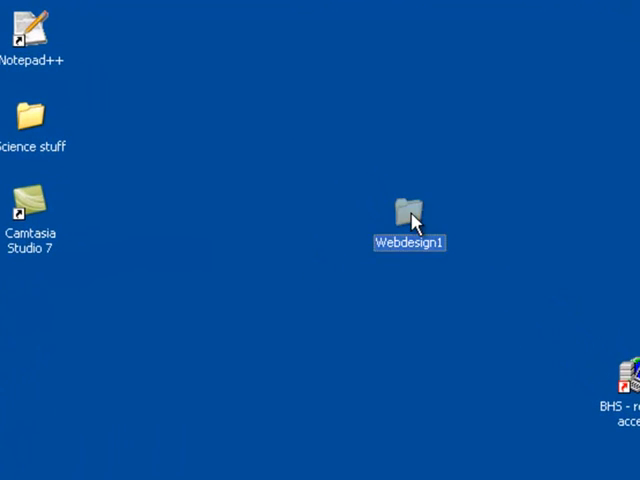
double_click(408, 210)
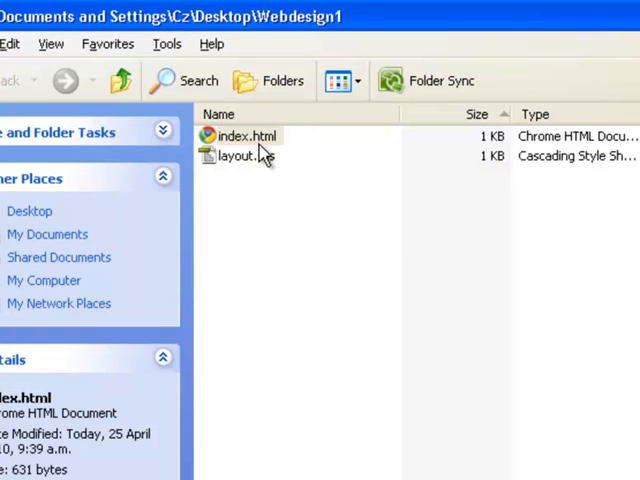
double_click(248, 135)
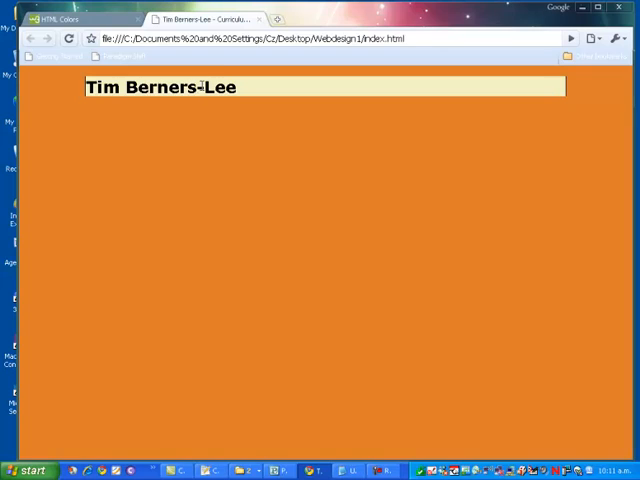
mouse_move(614, 314)
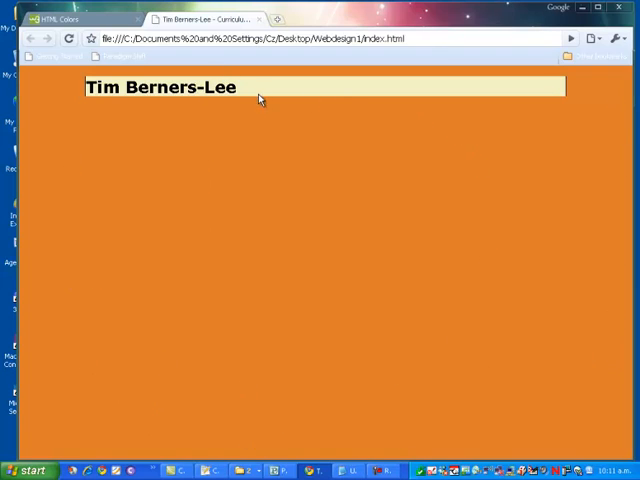
mouse_move(285, 259)
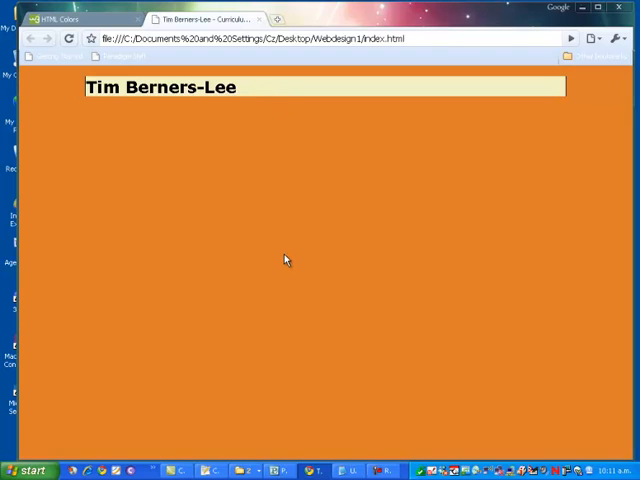
mouse_move(245, 89)
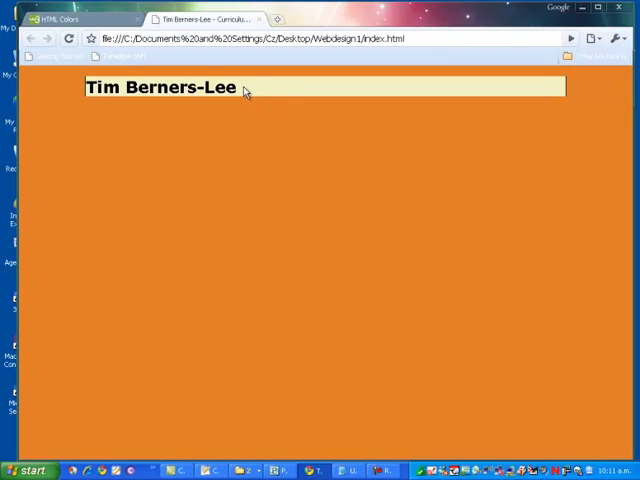
mouse_move(245, 150)
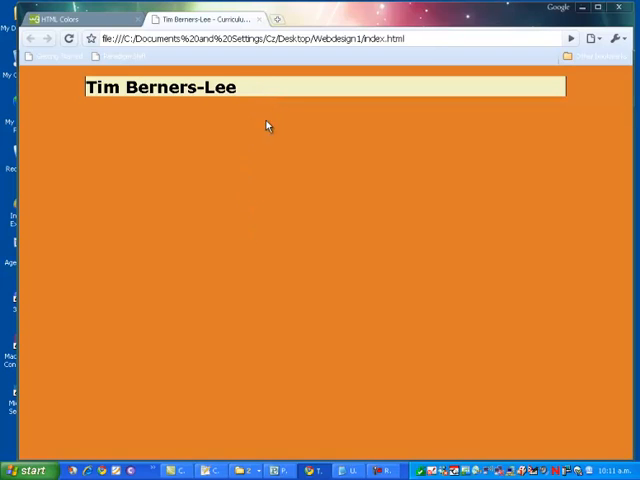
mouse_move(291, 244)
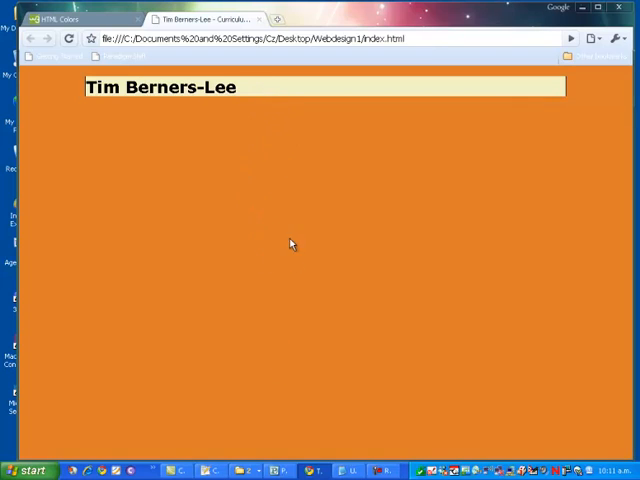
mouse_move(371, 89)
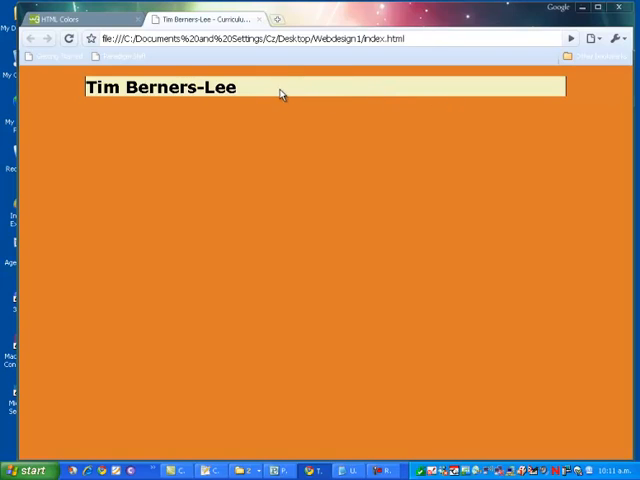
mouse_move(311, 378)
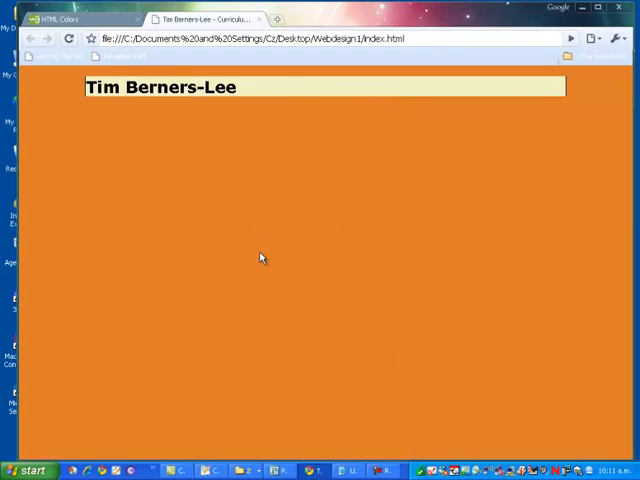
mouse_move(340, 278)
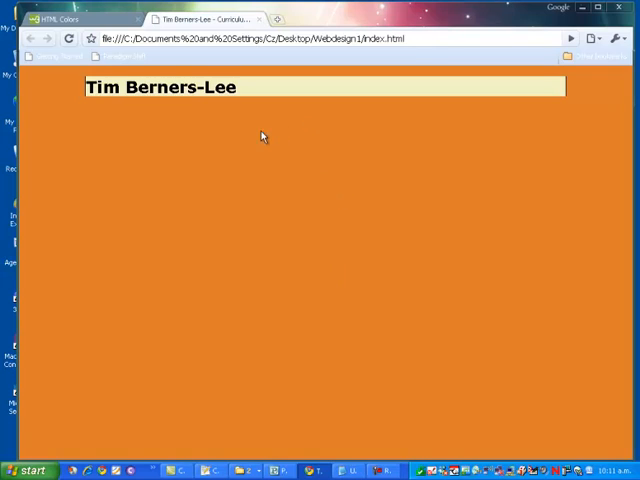
mouse_move(296, 178)
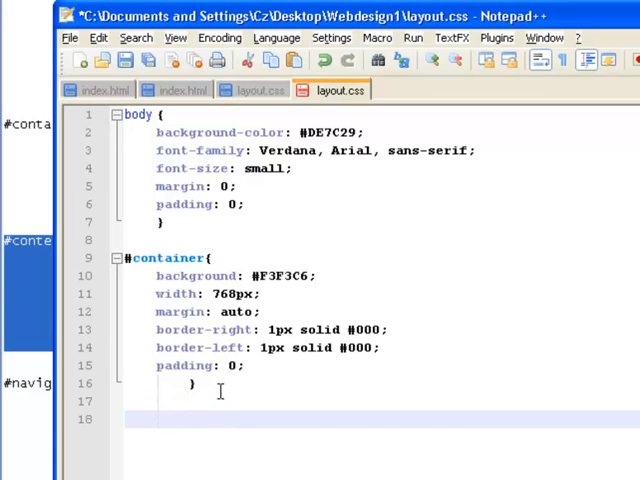
- Scroll down in layout.css to the space below the #container rule
scroll("down", 3)
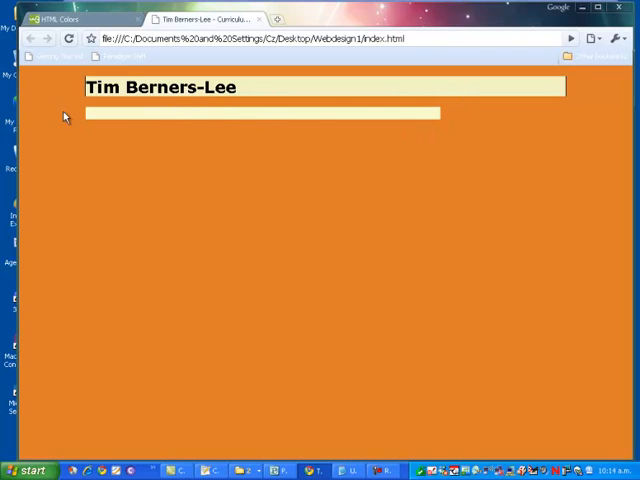
mouse_move(405, 117)
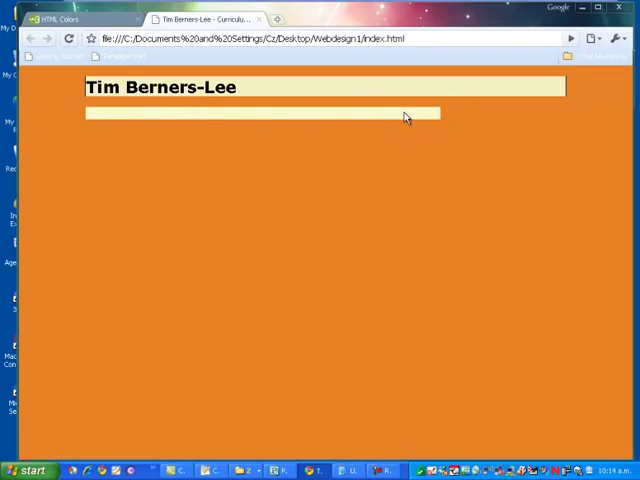
mouse_move(411, 103)
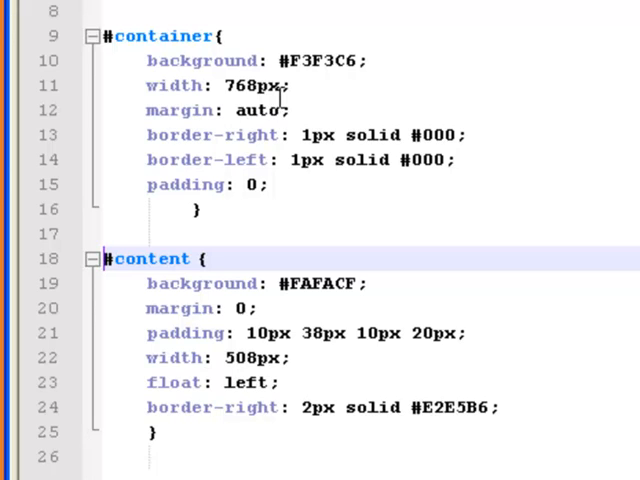
mouse_move(297, 230)
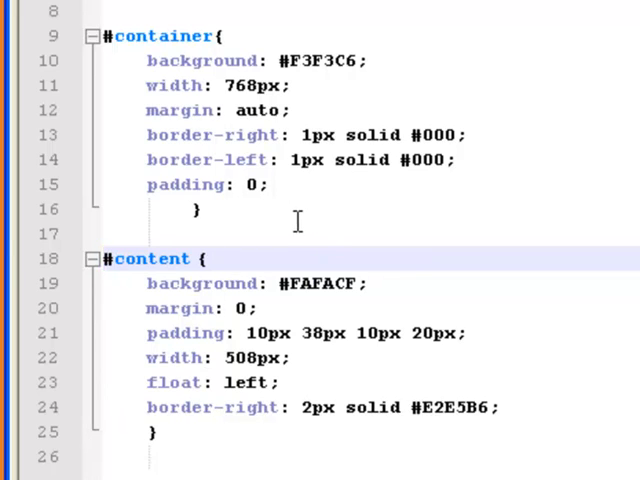
left_click(63, 48)
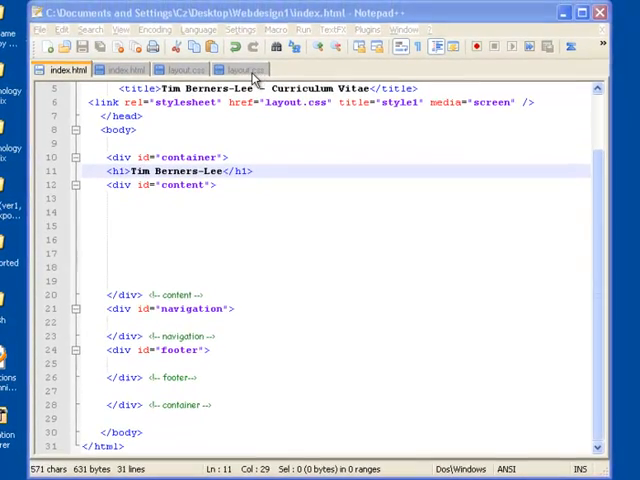
- Bring up layout.css in Notepad++ to add the #navigation rule
left_click(242, 69)
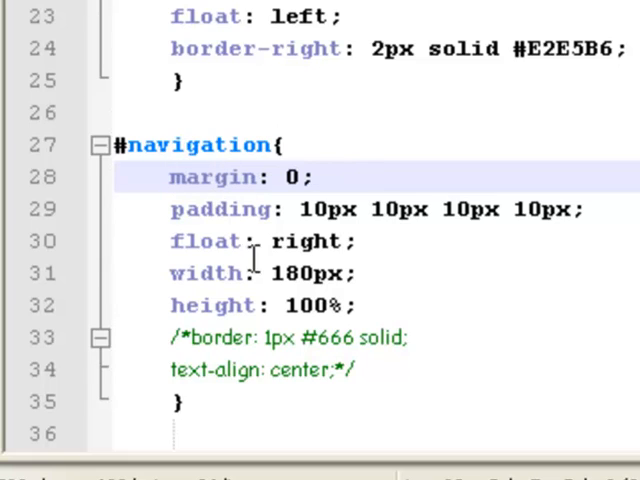
mouse_move(205, 240)
type("}")
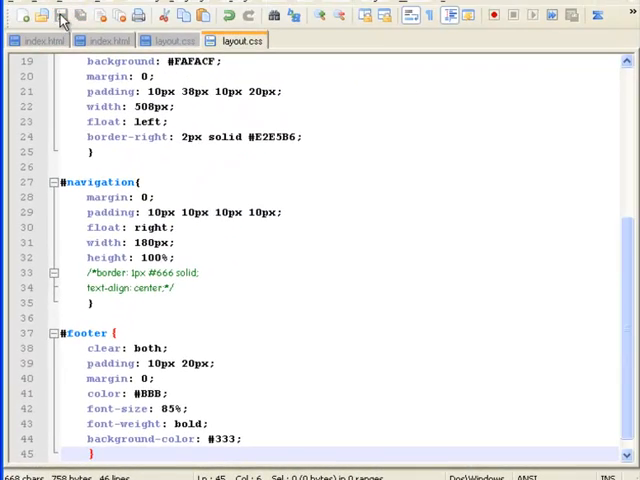
- Save layout.css and reopen index.html from the Webdesign1 folder in Chrome
left_click(616, 14)
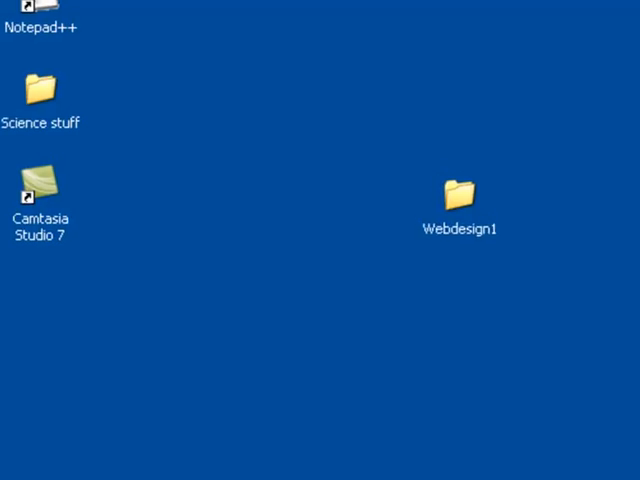
double_click(458, 190)
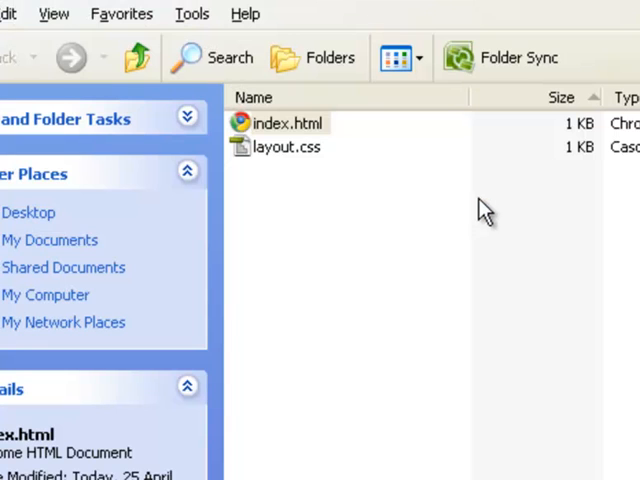
left_click(288, 123)
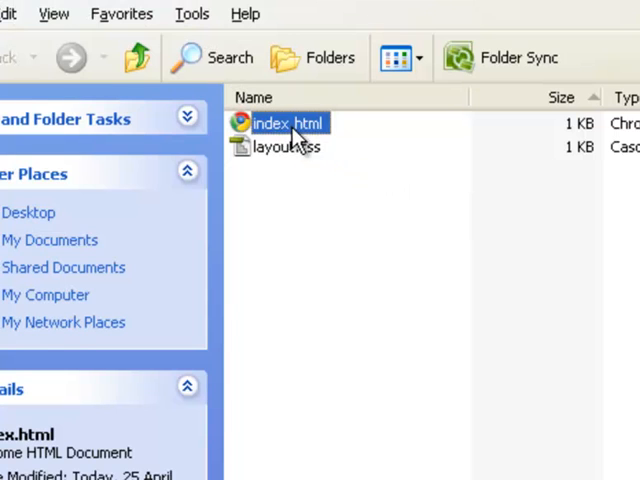
double_click(276, 122)
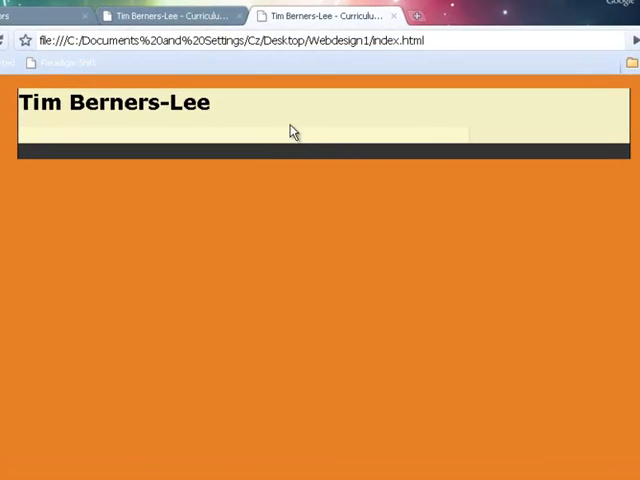
mouse_move(278, 153)
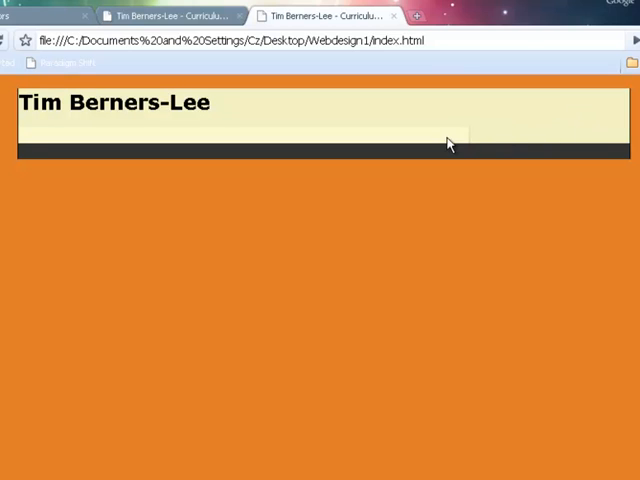
mouse_move(497, 130)
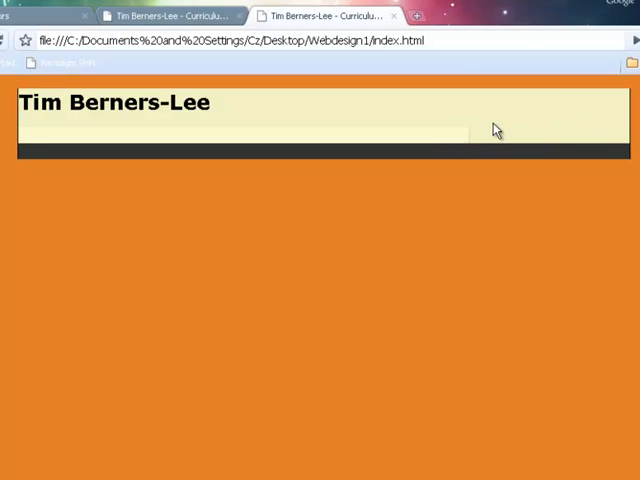
mouse_move(248, 108)
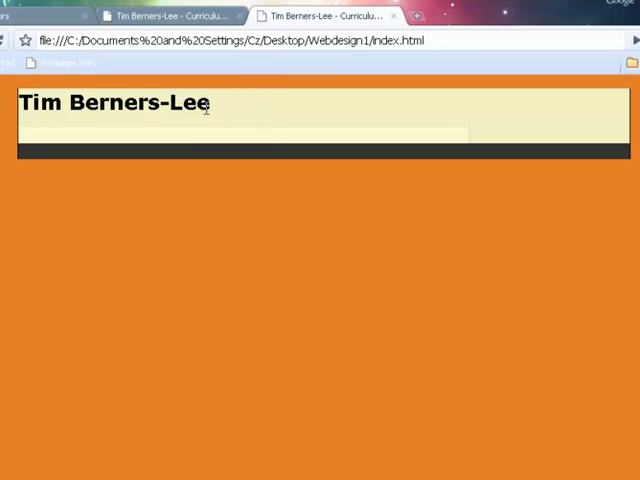
mouse_move(312, 118)
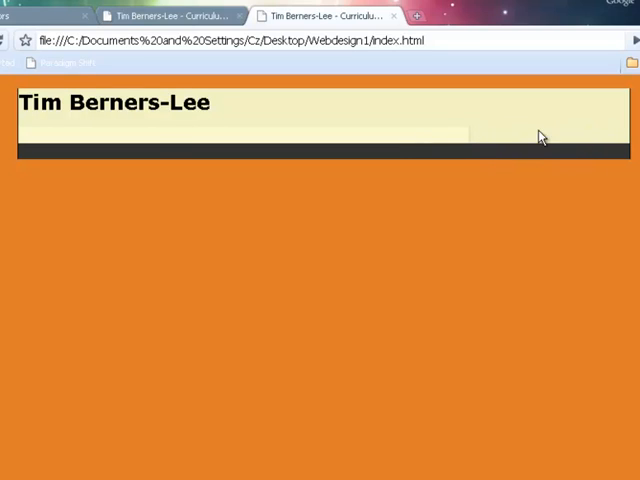
mouse_move(167, 176)
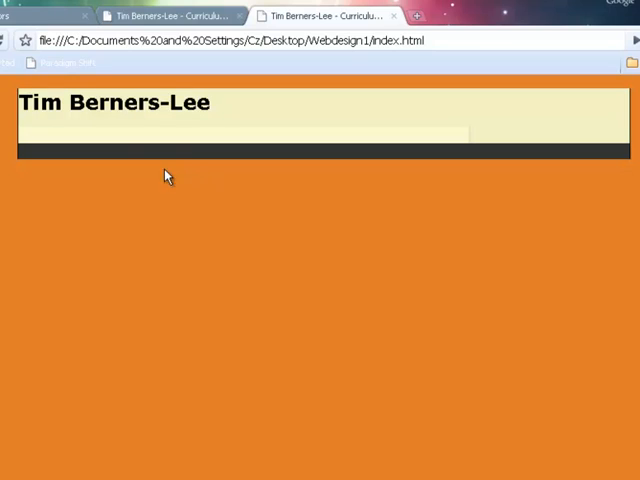